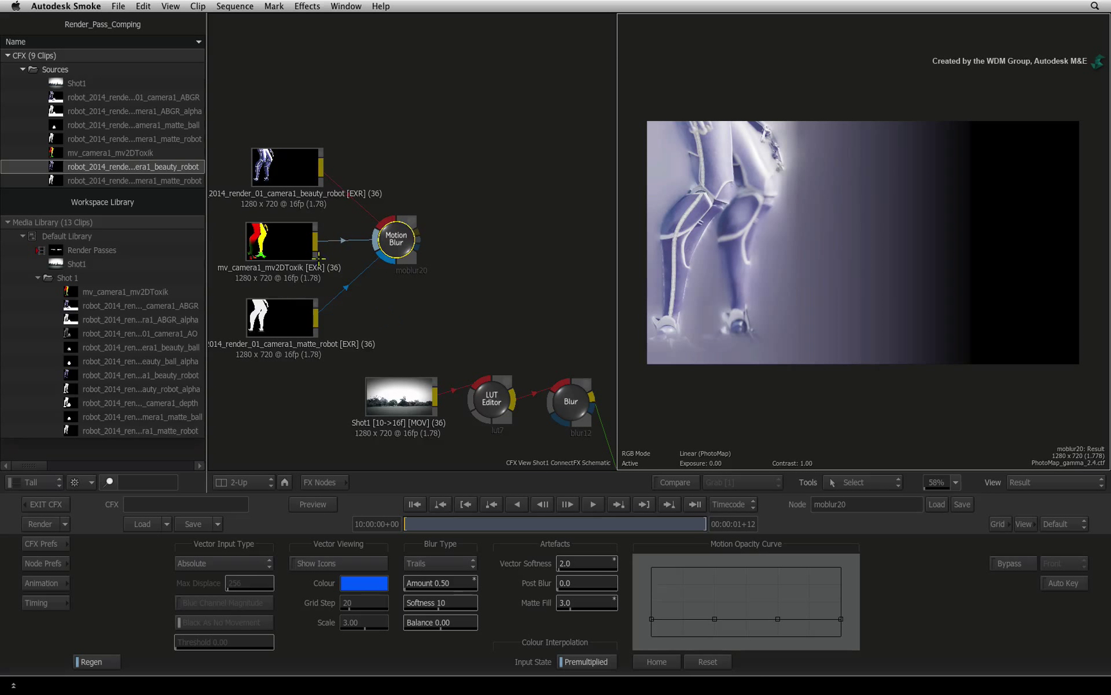
View the mv_camera1_mv2DToxik vectors against the Motion Blur result, then show the FX Nodes bin
{"action": "left_click", "coordinate": [280, 240]}
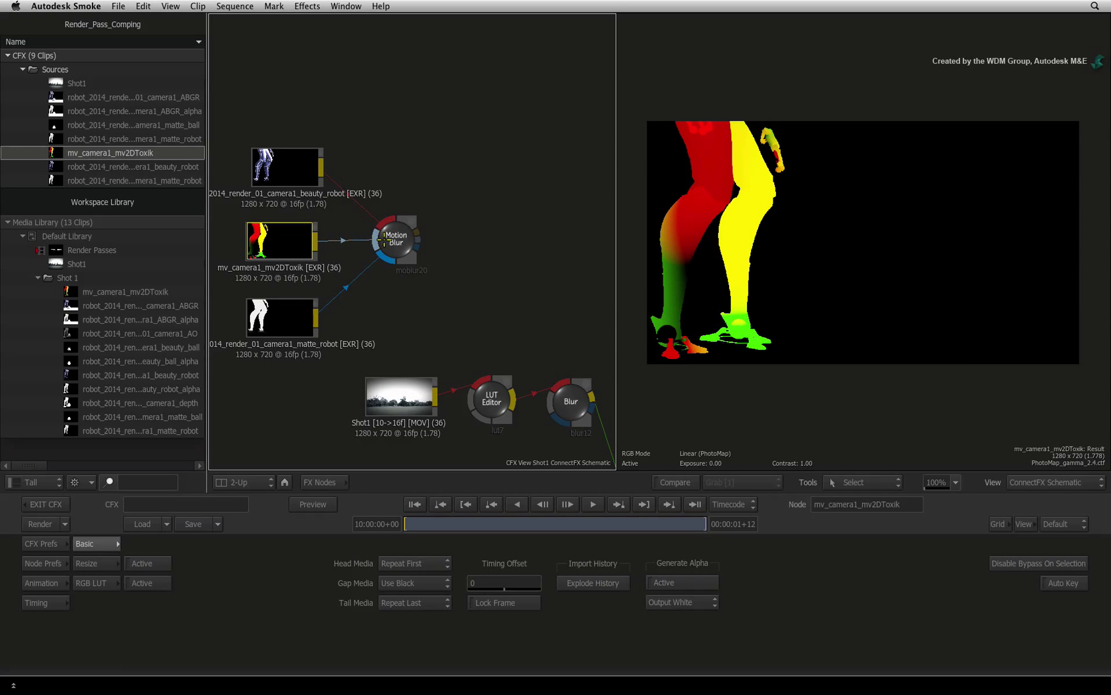
{"action": "left_click", "coordinate": [396, 241]}
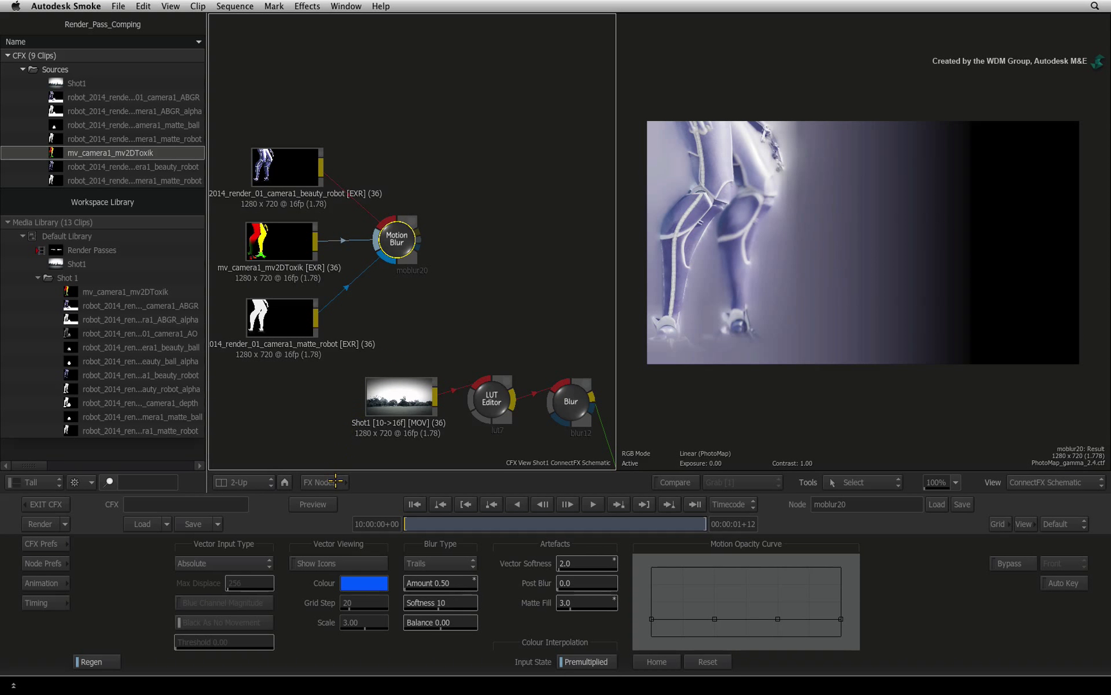
{"action": "left_click", "coordinate": [321, 482]}
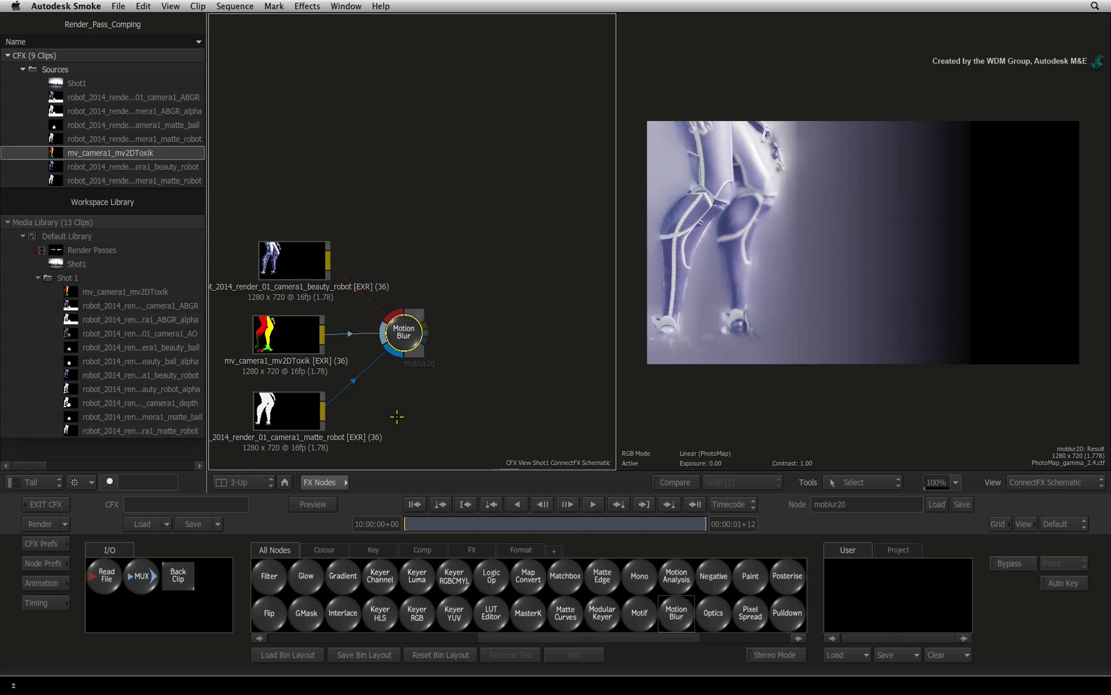
{"action": "mouse_move", "coordinate": [395, 421]}
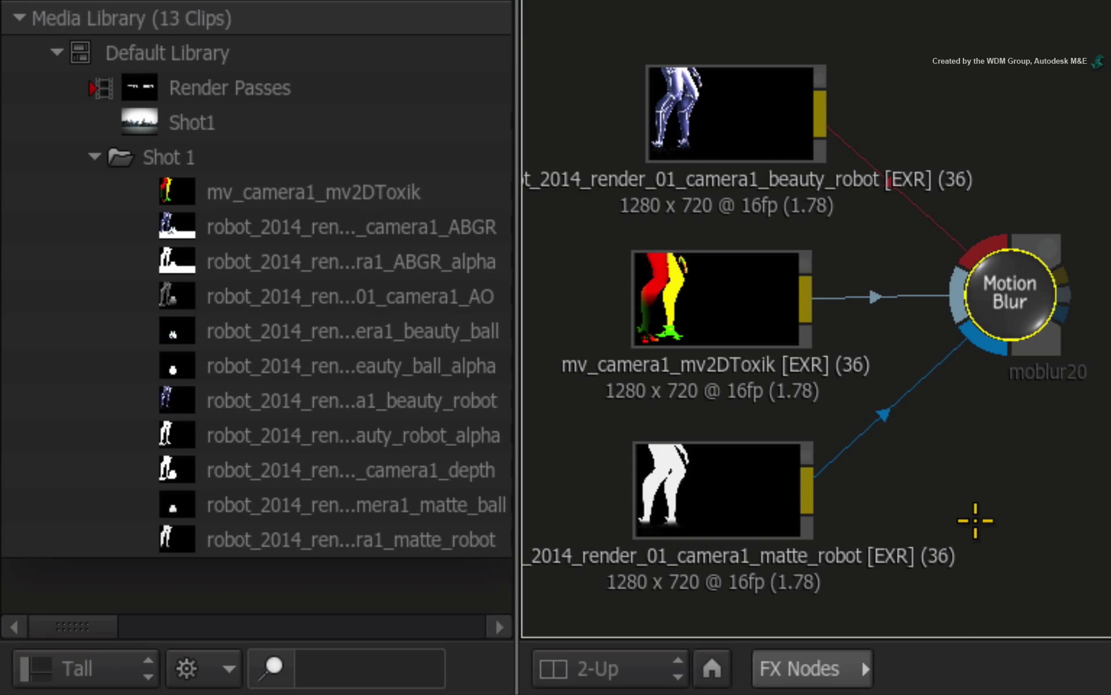
{"action": "mouse_move", "coordinate": [970, 505]}
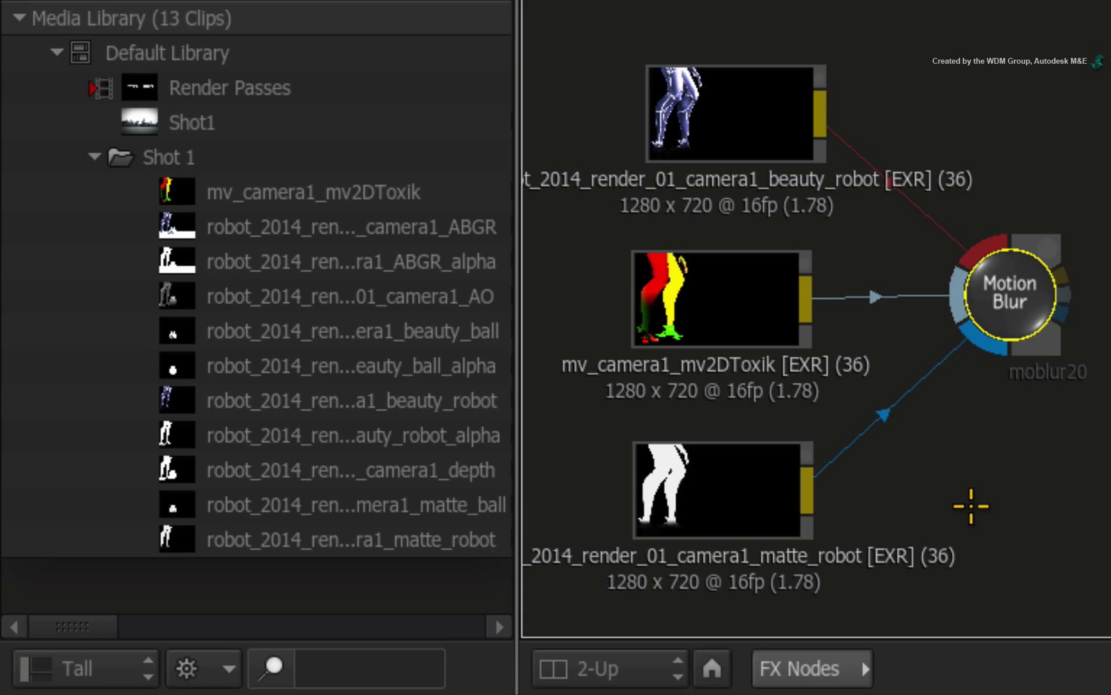
{"action": "mouse_move", "coordinate": [399, 570]}
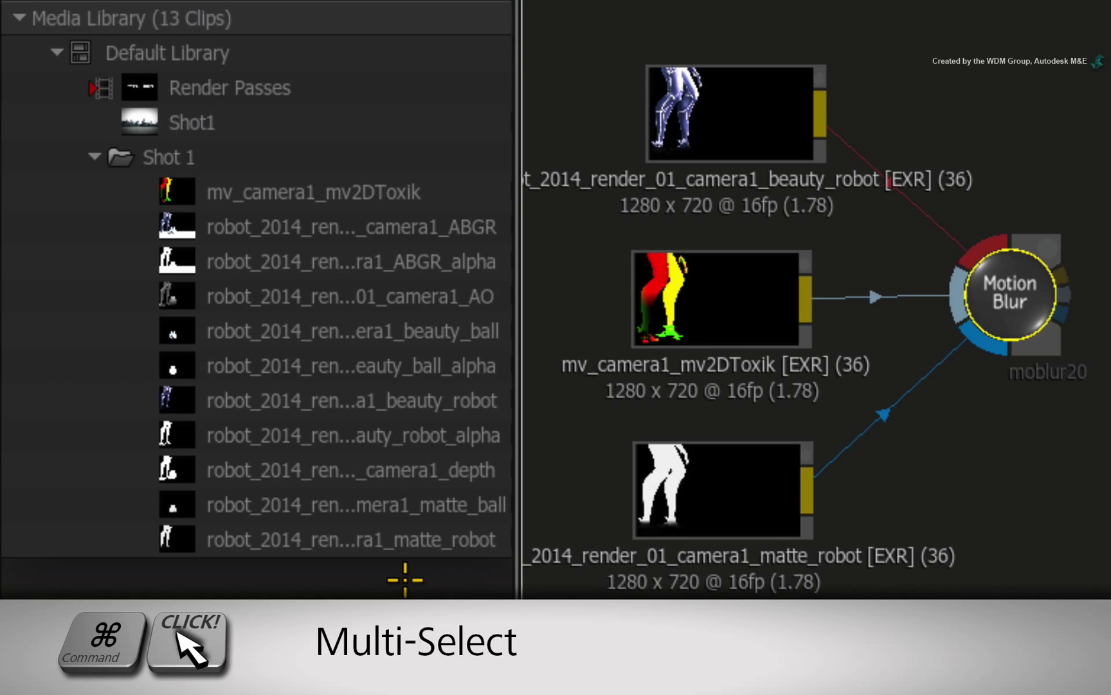
{"action": "mouse_move", "coordinate": [425, 332]}
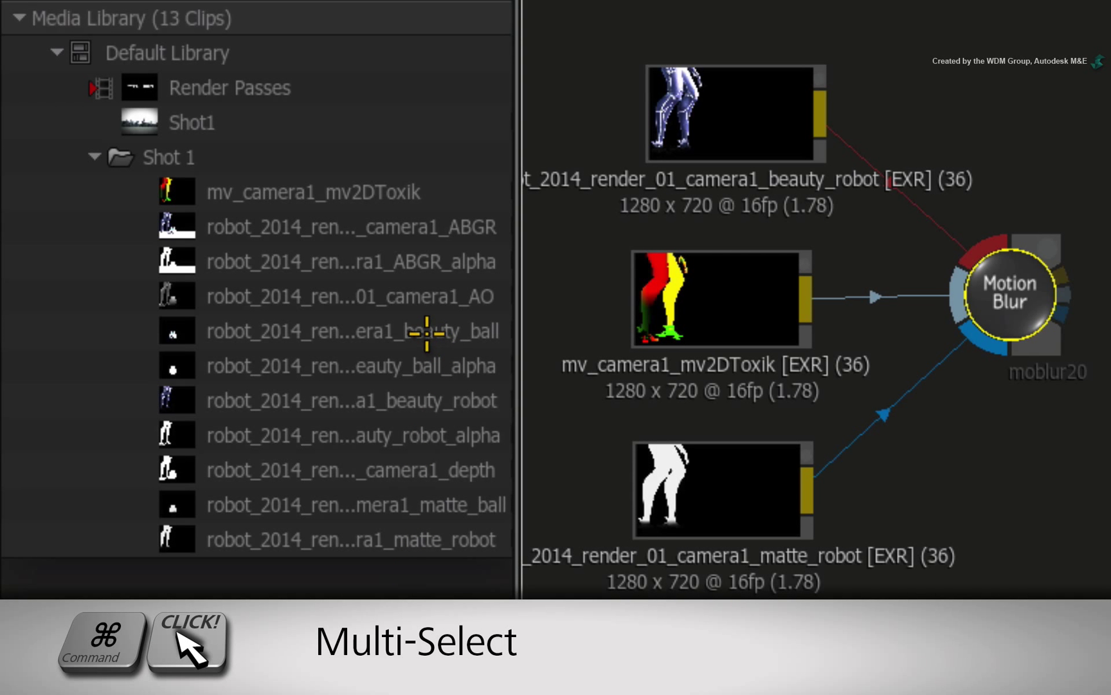
Multi-select the beauty_ball and matte_ball clips in the Media Library
{"action": "left_click", "coordinate": [352, 331]}
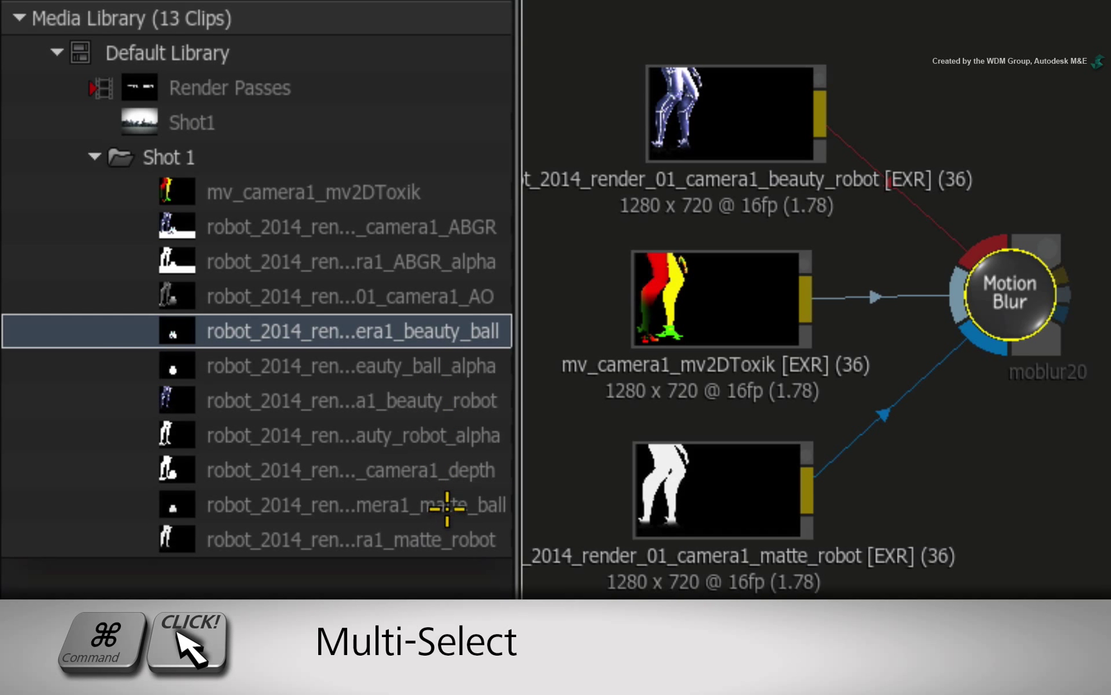
{"action": "left_click", "coordinate": [352, 505]}
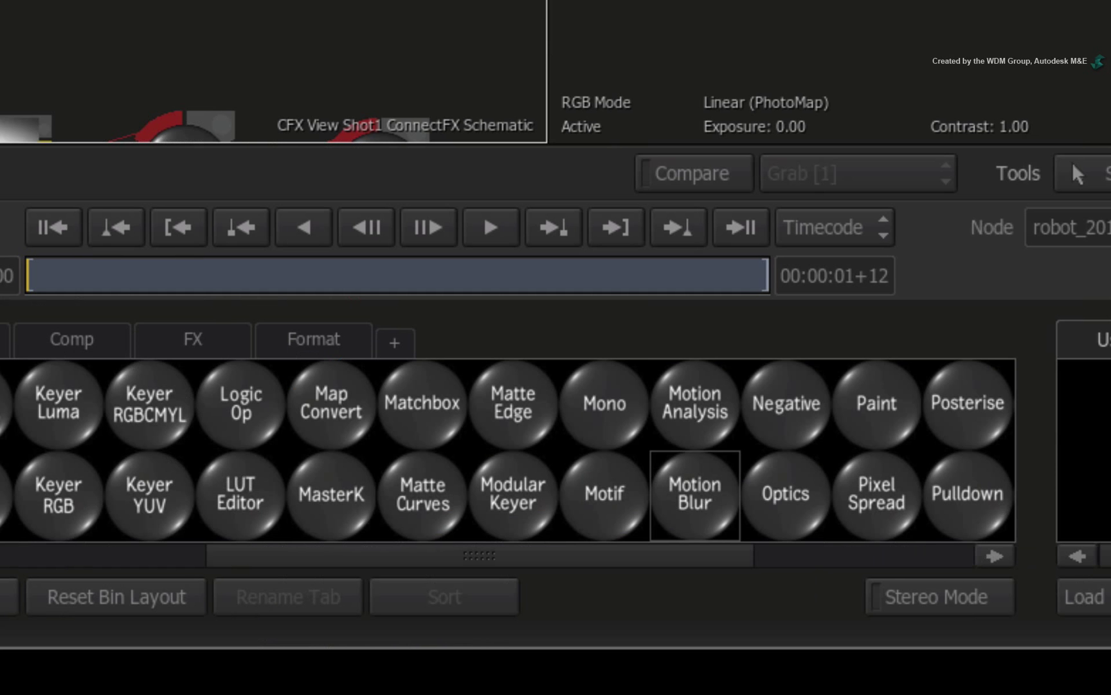
{"action": "mouse_move", "coordinate": [286, 451]}
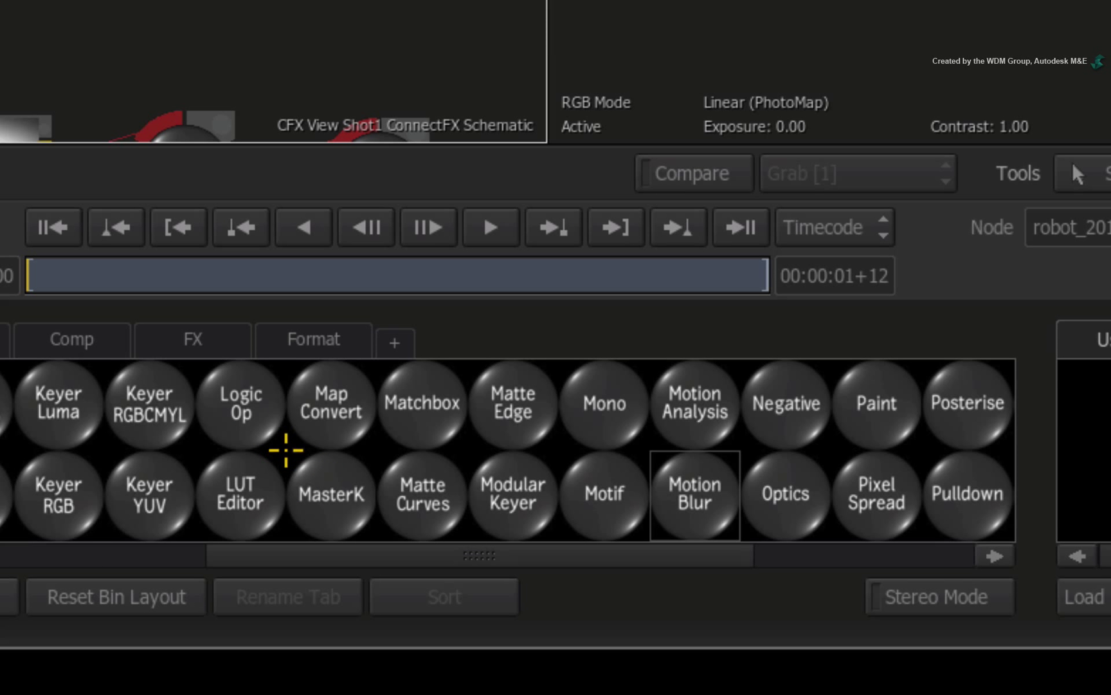
{"action": "mouse_move", "coordinate": [756, 425]}
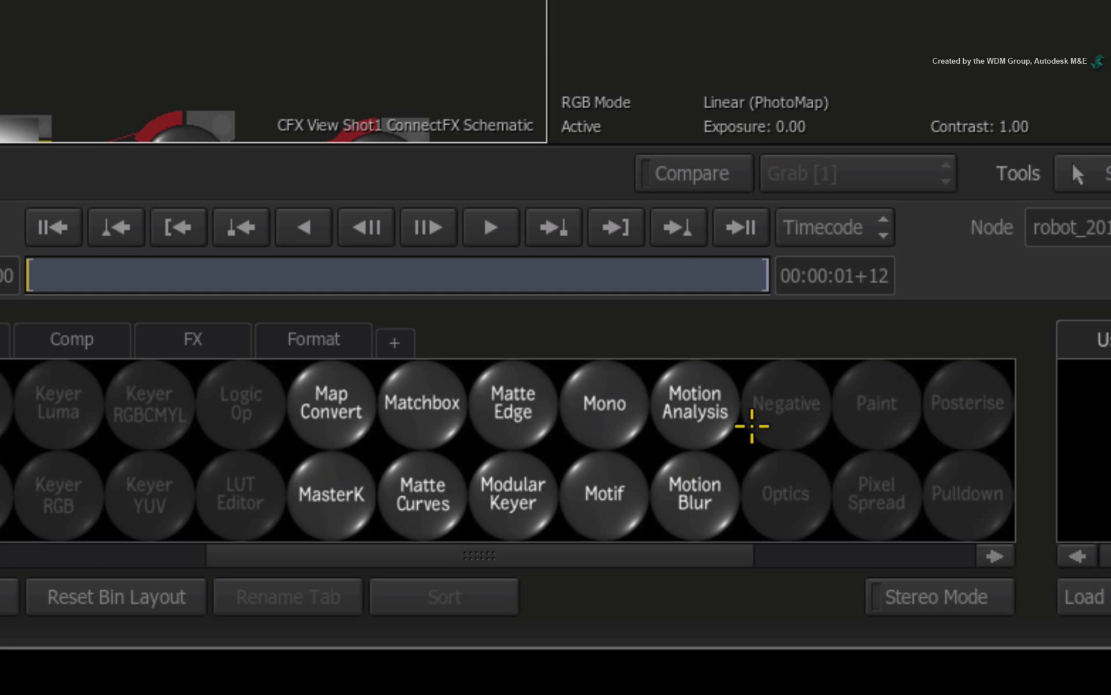
{"action": "mouse_move", "coordinate": [691, 418]}
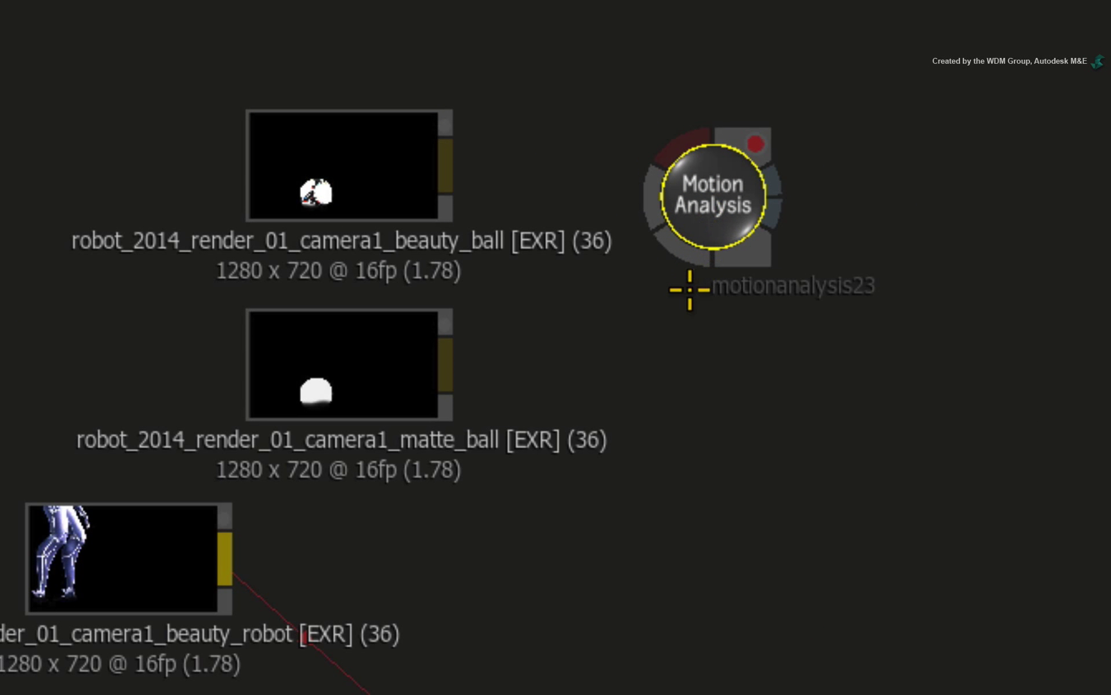
{"action": "mouse_move", "coordinate": [630, 327]}
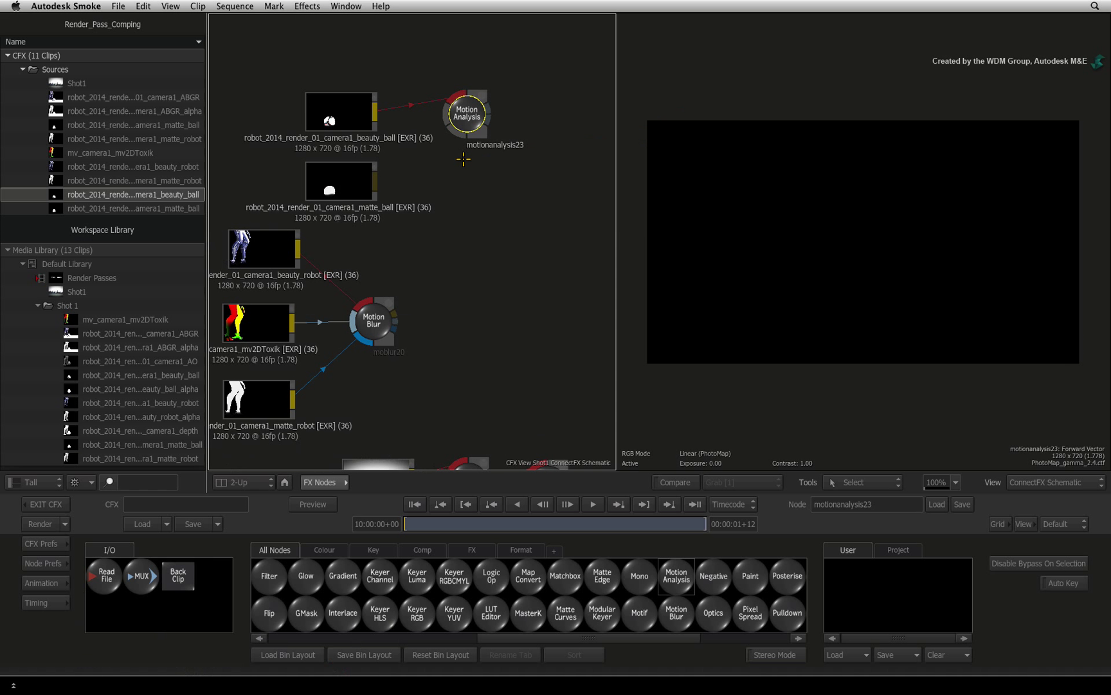
{"action": "mouse_move", "coordinate": [463, 164]}
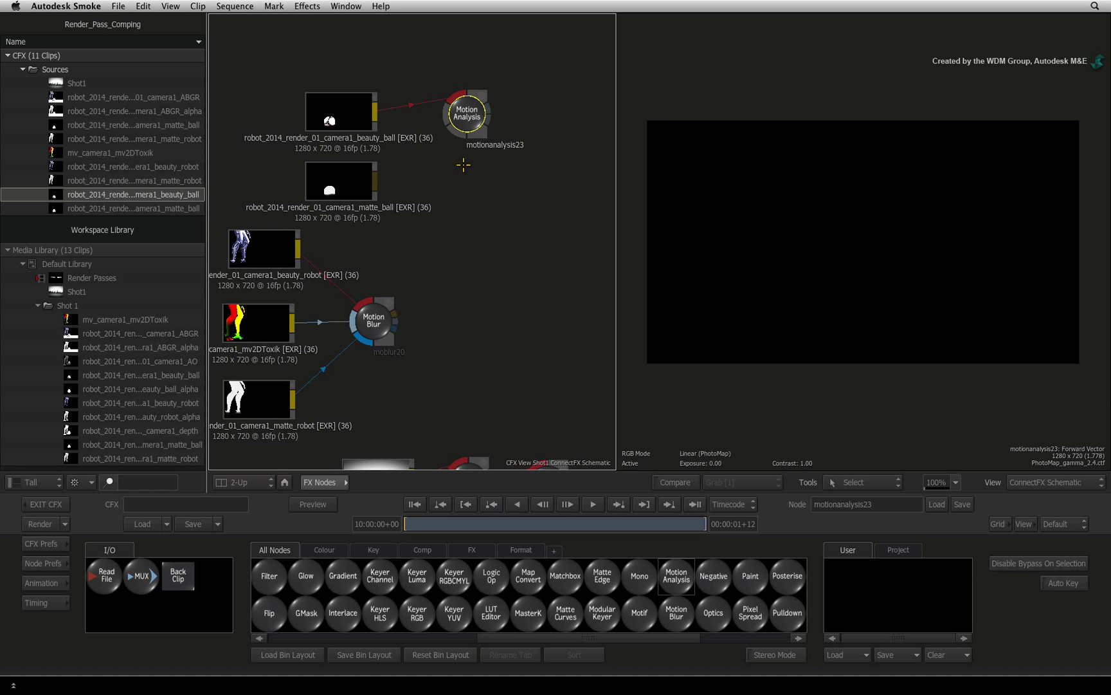
{"action": "mouse_move", "coordinate": [875, 389]}
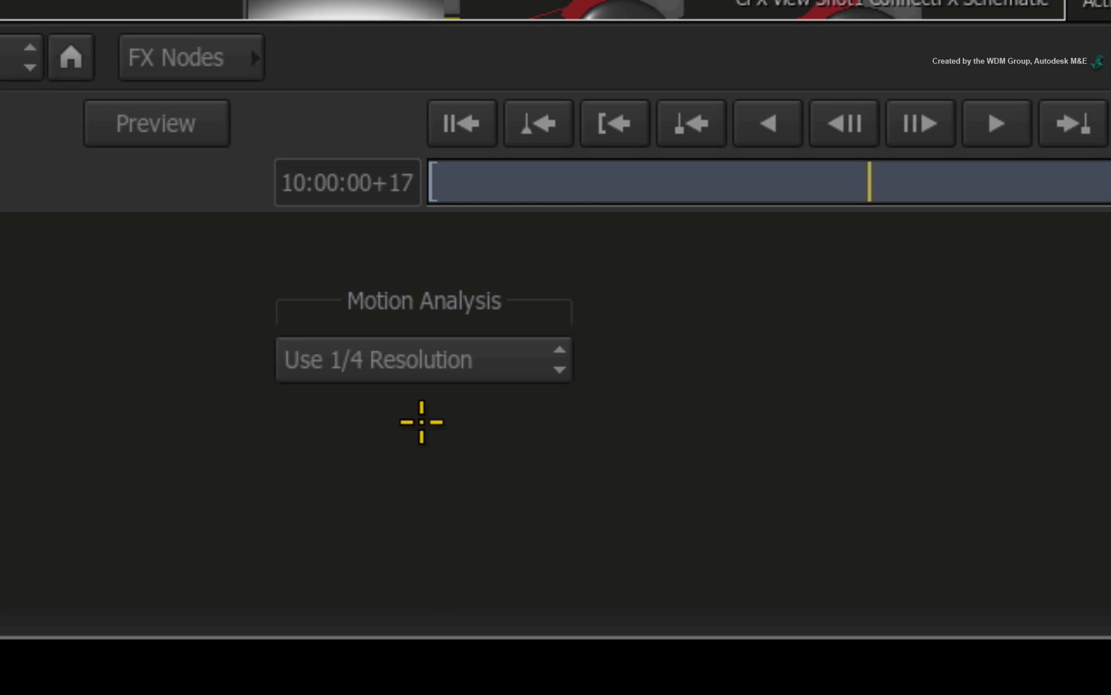
{"action": "mouse_move", "coordinate": [428, 434]}
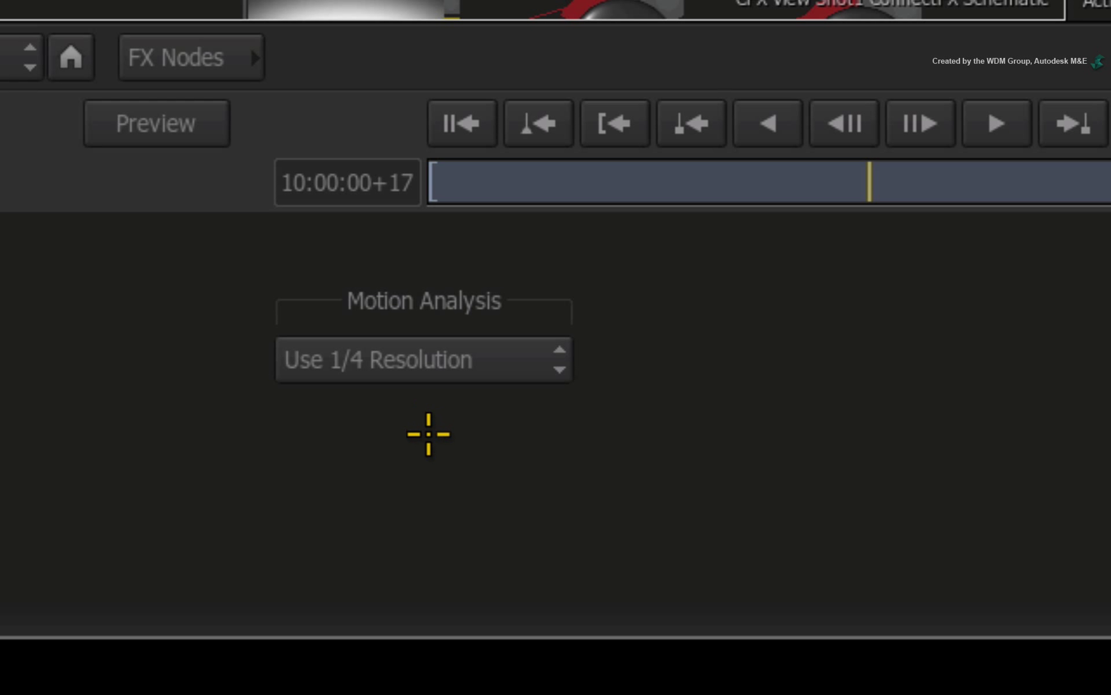
{"action": "mouse_move", "coordinate": [431, 428]}
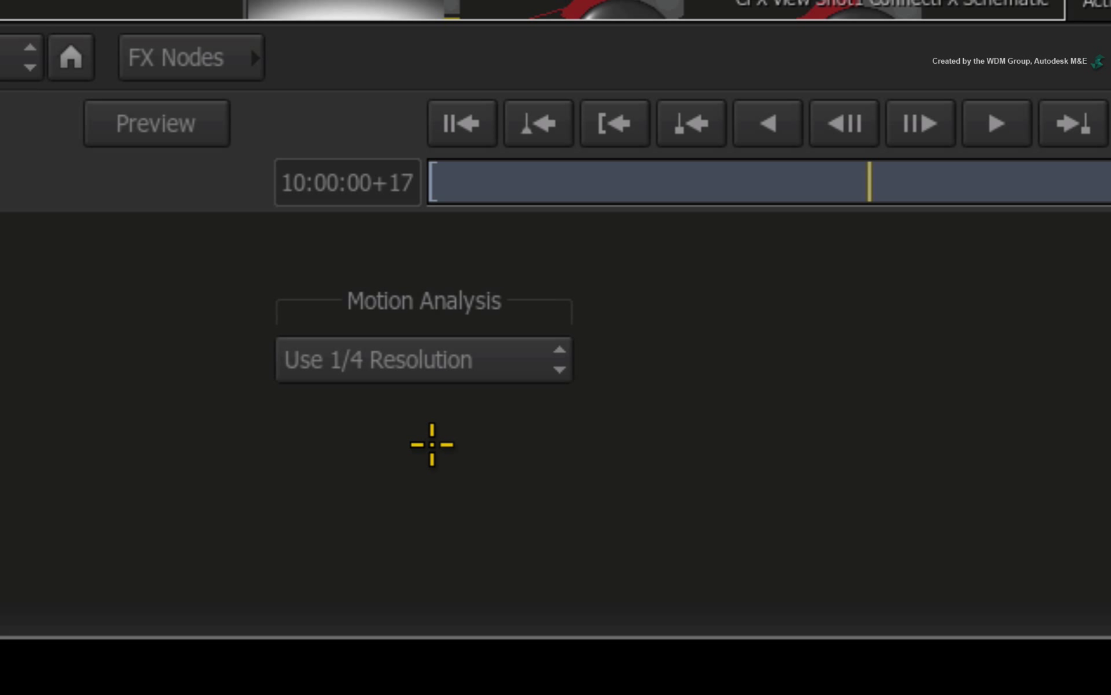
{"action": "mouse_move", "coordinate": [513, 355]}
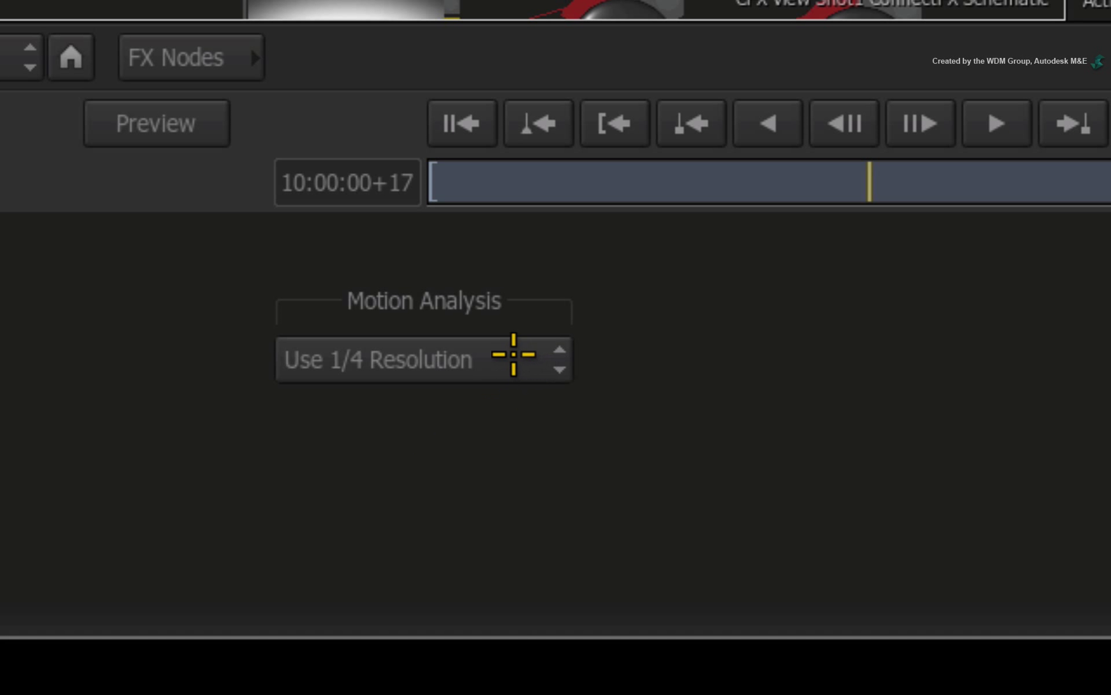
{"action": "mouse_move", "coordinate": [512, 360]}
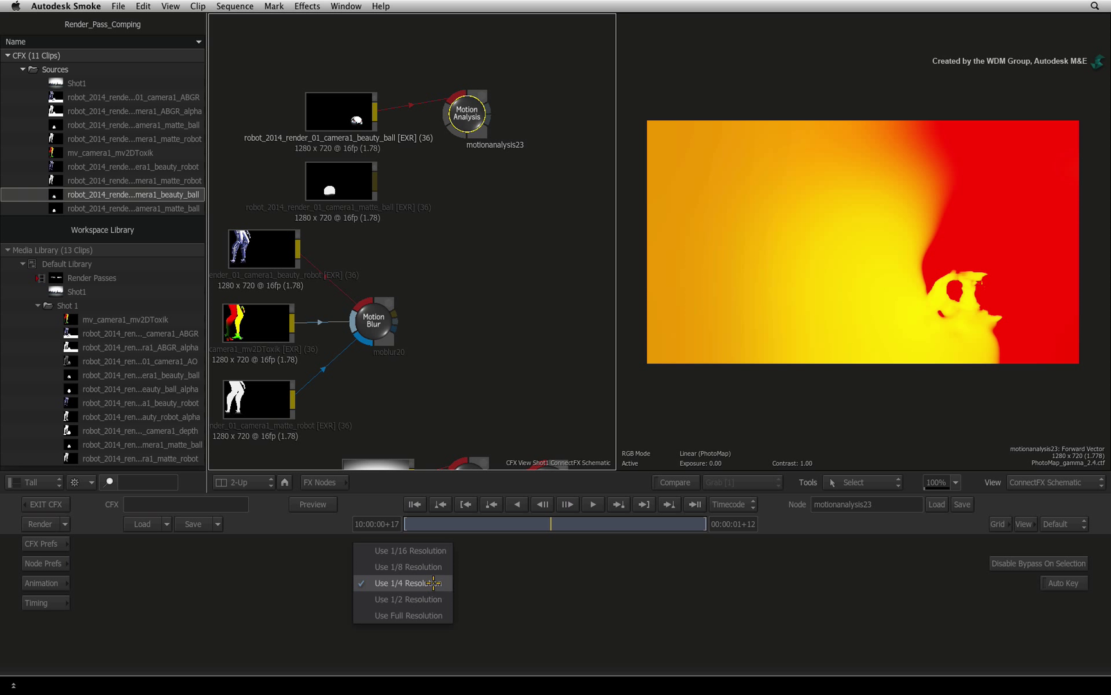
Set Motion Analysis to Use Full Resolution for the ball's forward vectors
{"action": "left_click", "coordinate": [402, 615]}
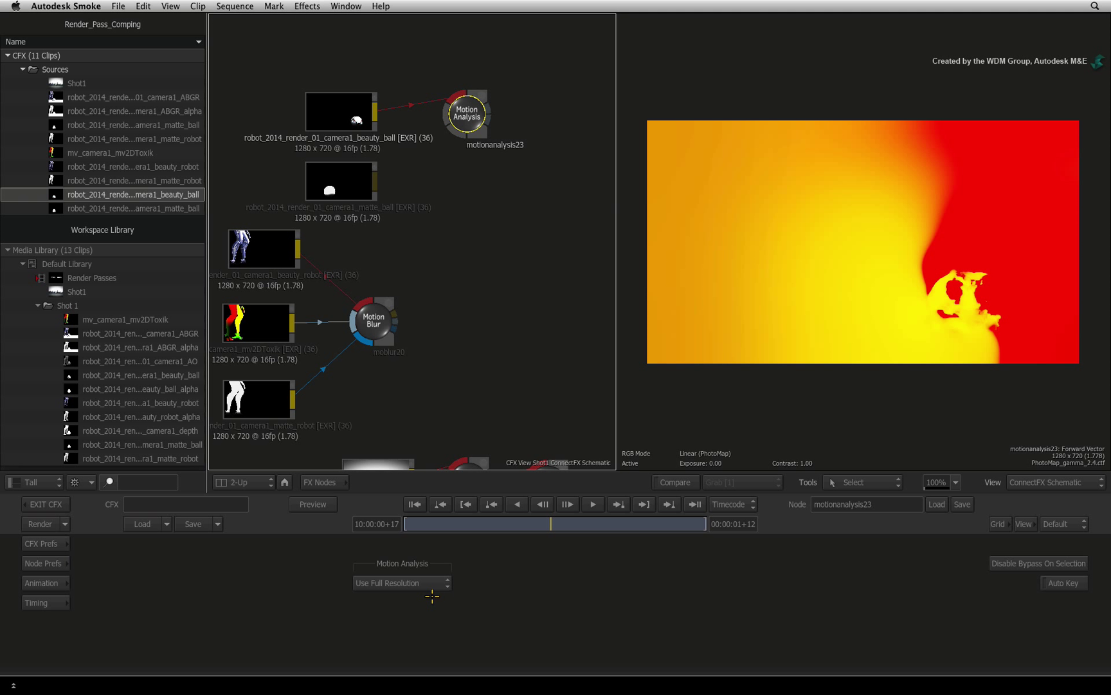
{"action": "mouse_move", "coordinate": [431, 592]}
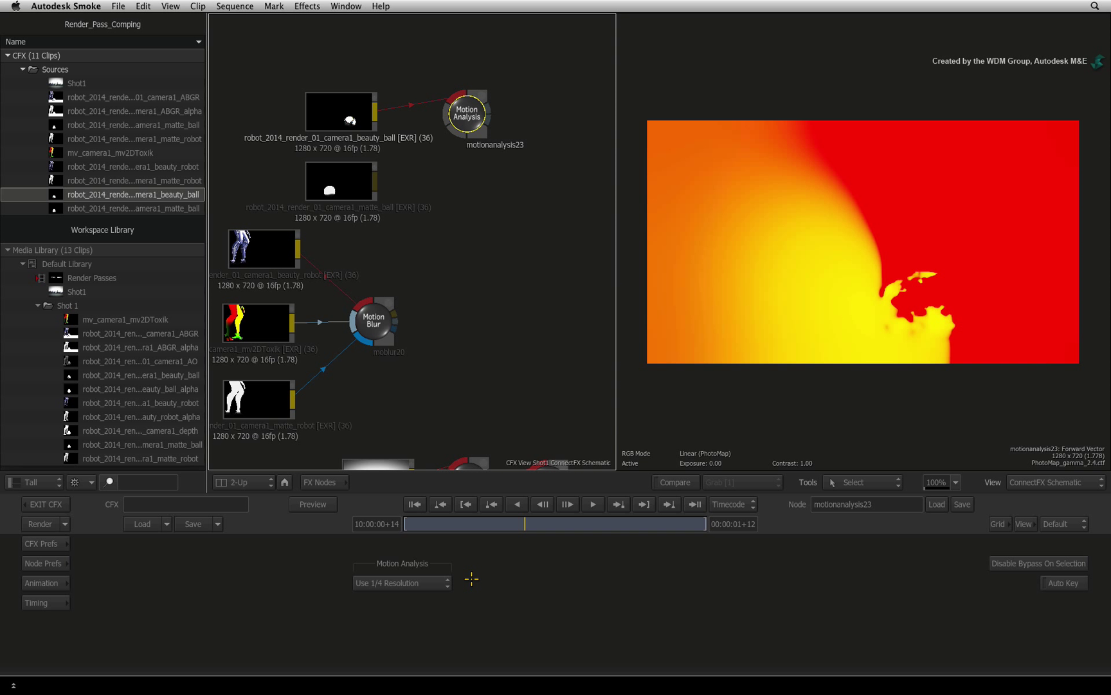
{"action": "mouse_move", "coordinate": [489, 544]}
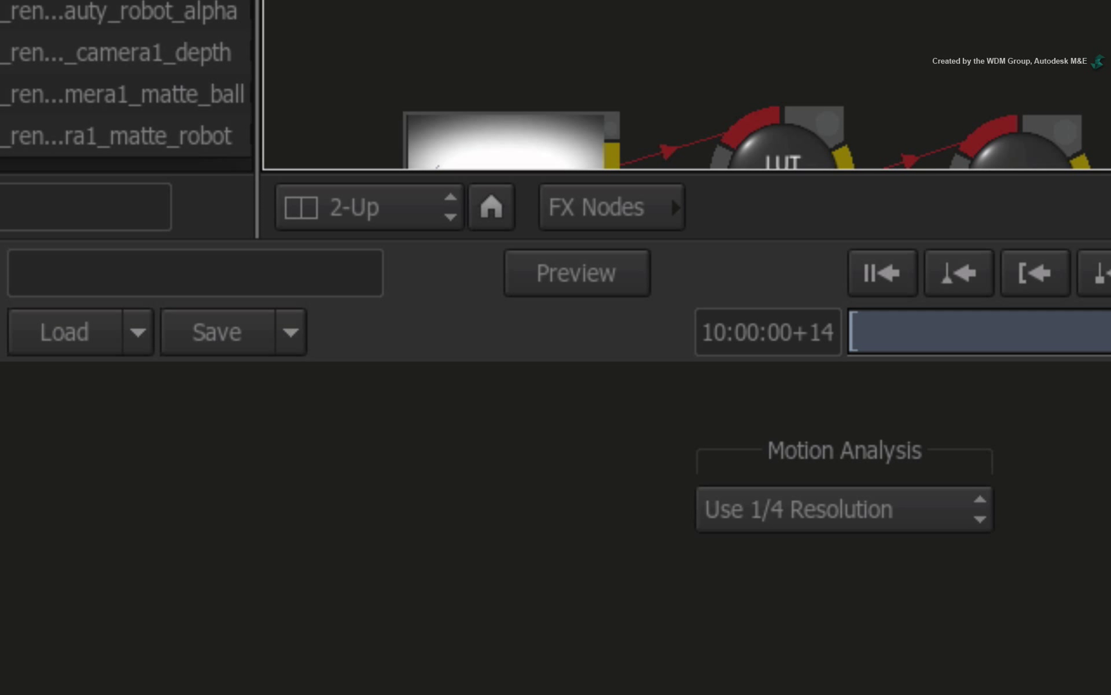
Add a Motion Blur node fed by beauty_ball, motionanalysis23 and matte_ball
{"action": "left_click", "coordinate": [609, 208]}
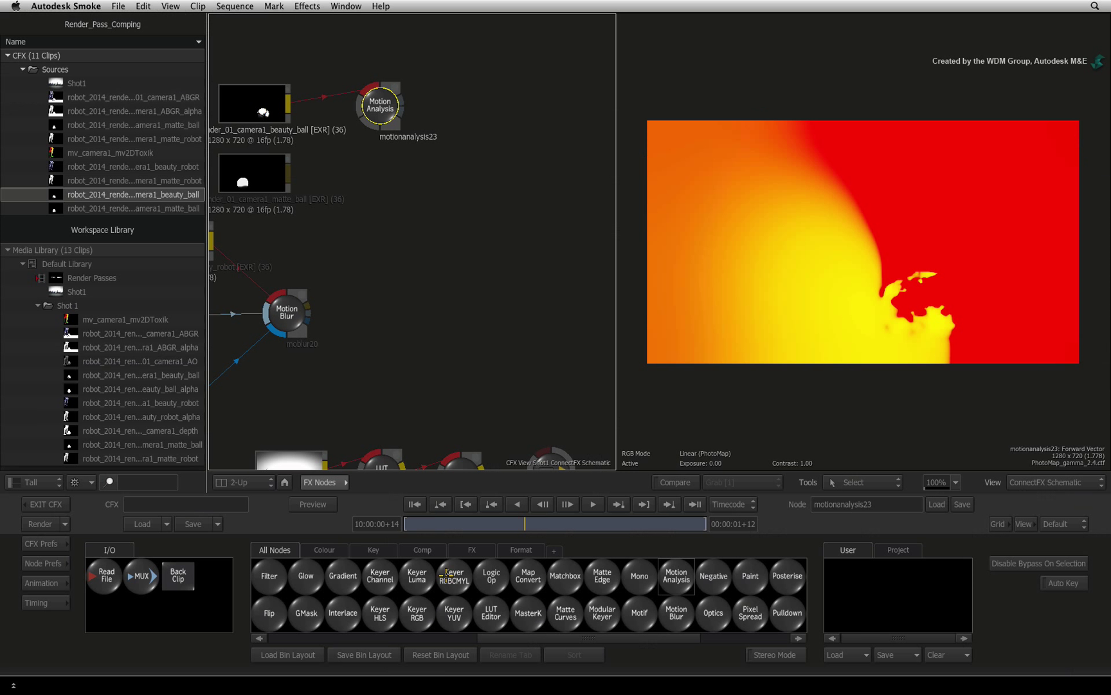
{"action": "mouse_move", "coordinate": [454, 576]}
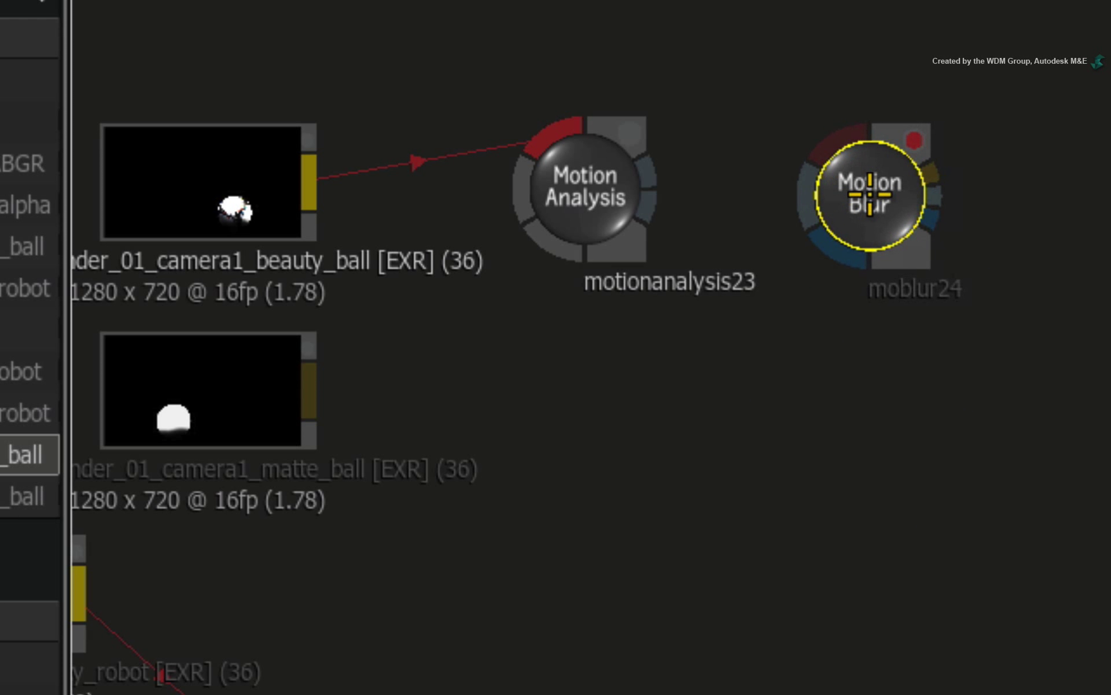
{"action": "mouse_move", "coordinate": [762, 451]}
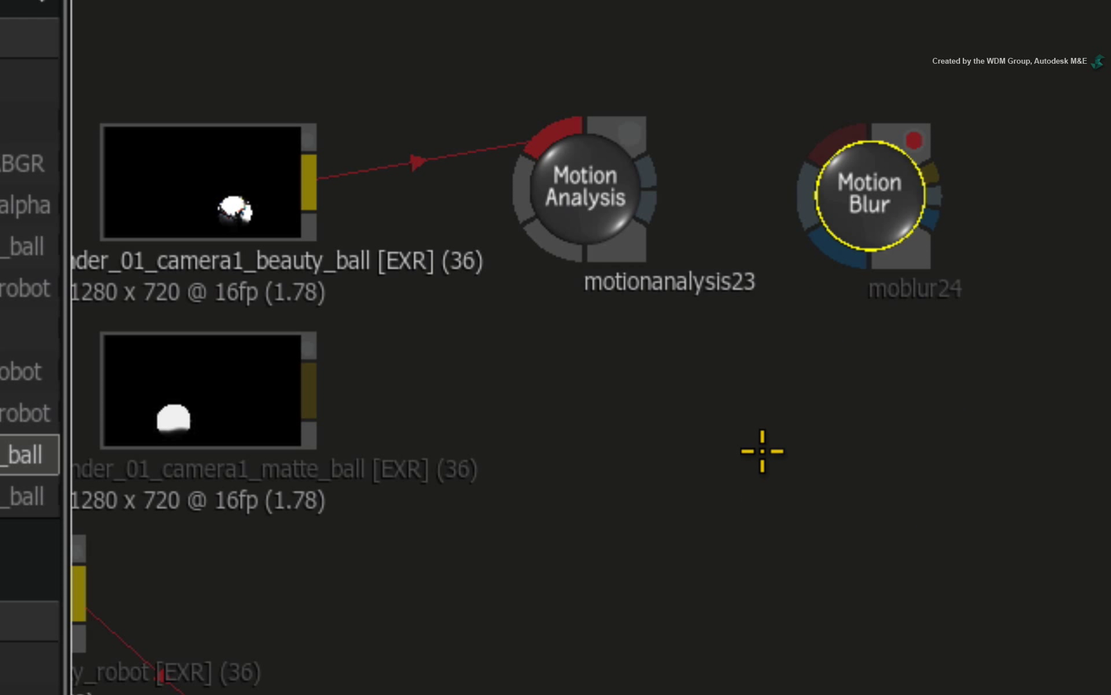
{"action": "mouse_move", "coordinate": [484, 374]}
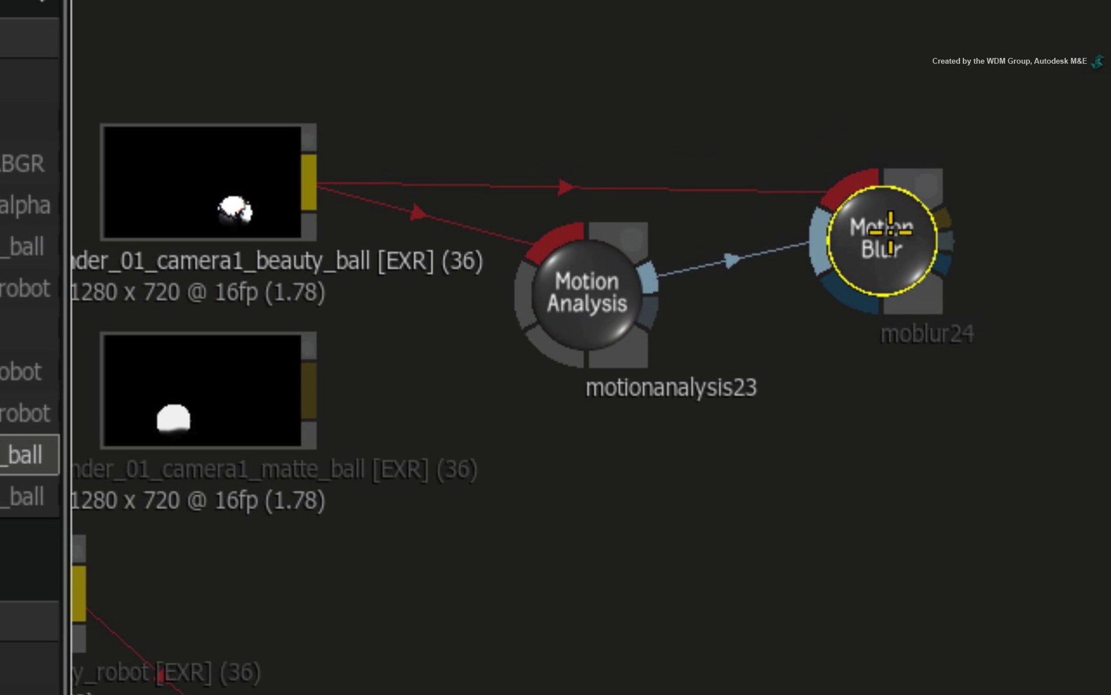
{"action": "left_click", "coordinate": [206, 457]}
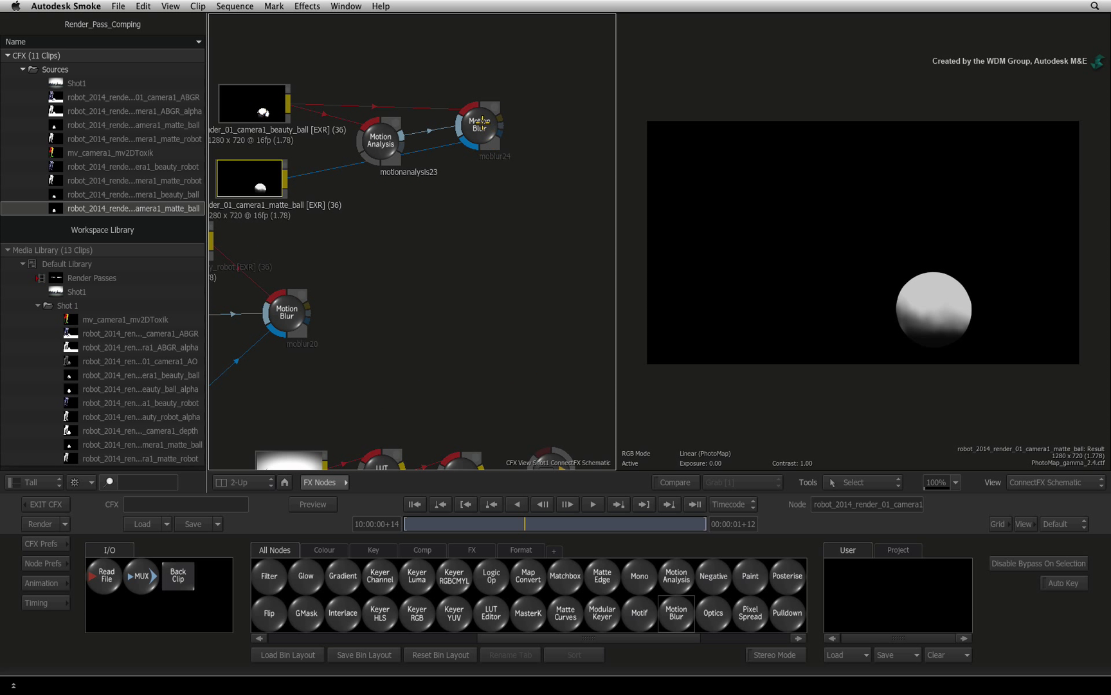
Give moblur24 Amount 0.5, Vector Softness 0.2 and Post Blur 0.5
{"action": "left_click", "coordinate": [481, 126]}
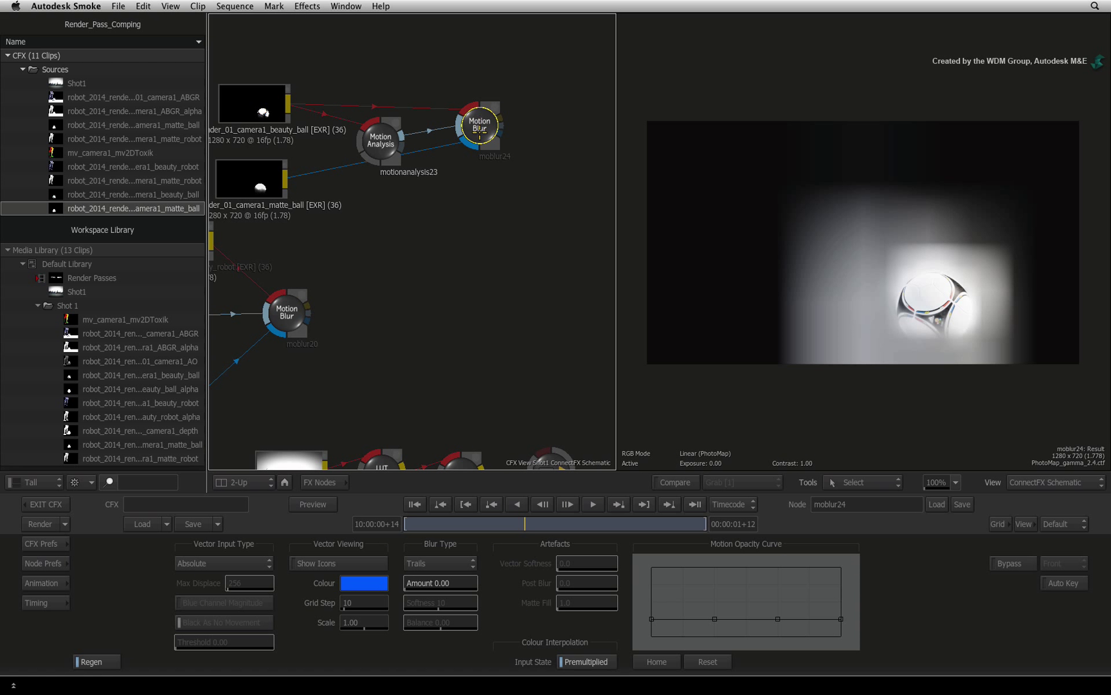
{"action": "left_click", "coordinate": [437, 583]}
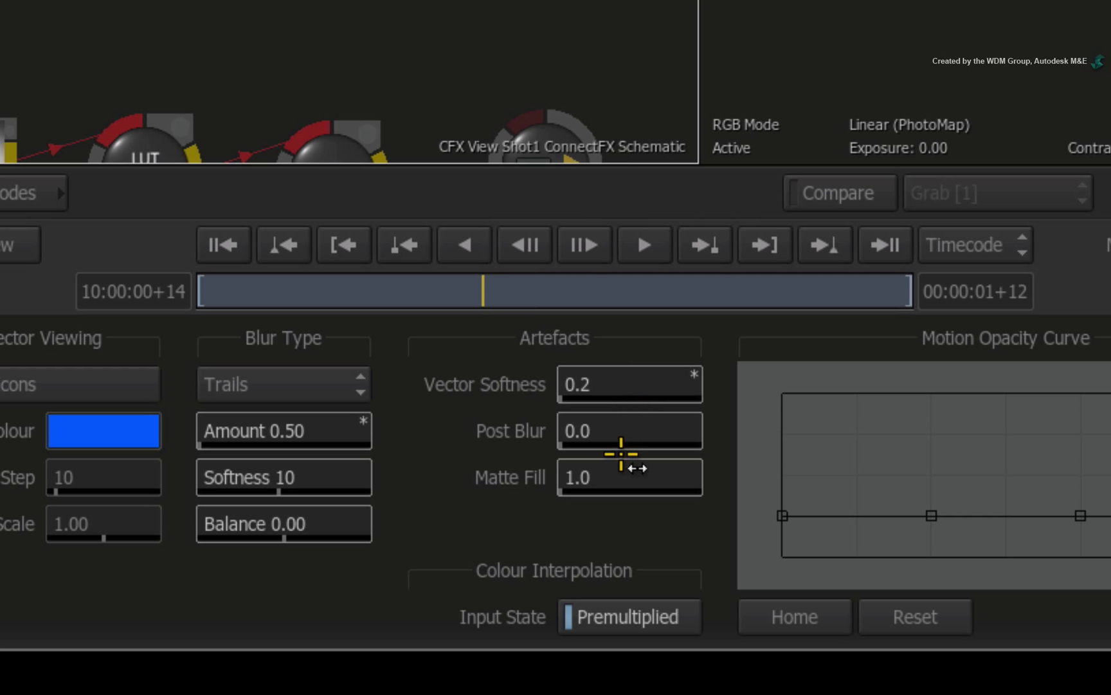
{"action": "mouse_move", "coordinate": [642, 515]}
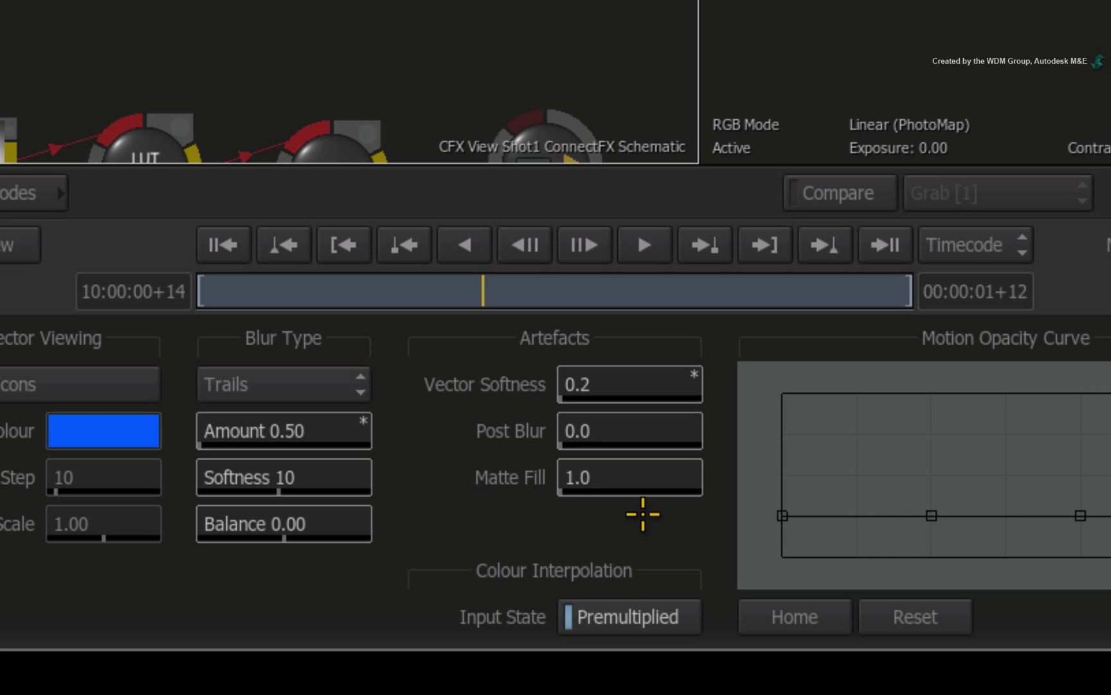
{"action": "mouse_move", "coordinate": [646, 523]}
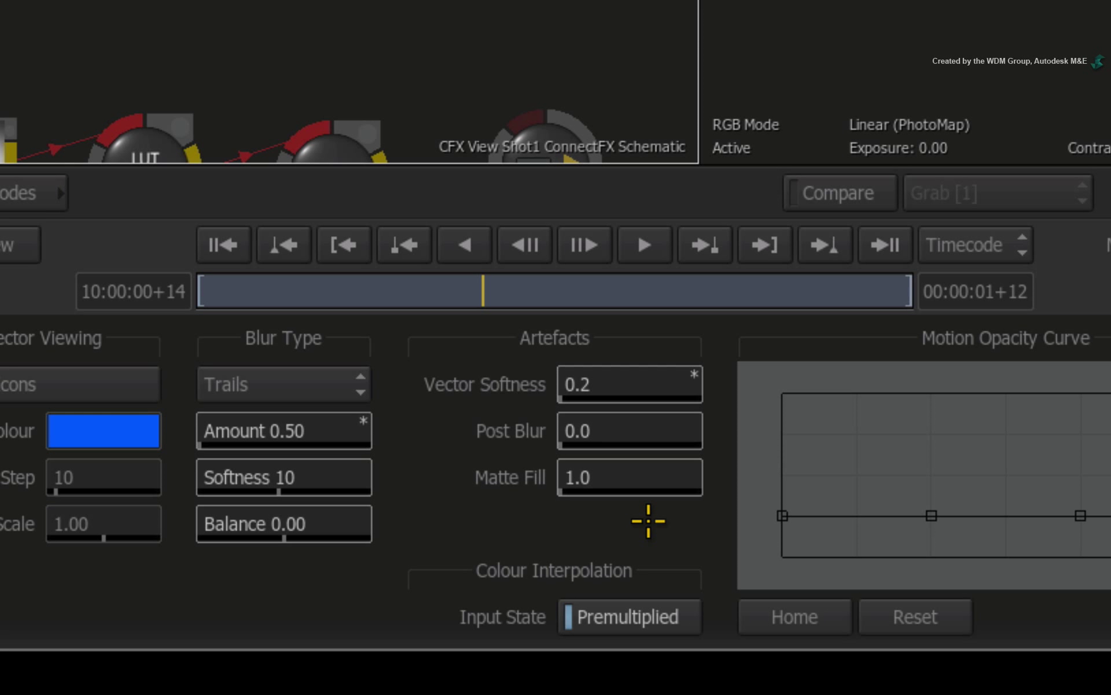
{"action": "mouse_move", "coordinate": [665, 430]}
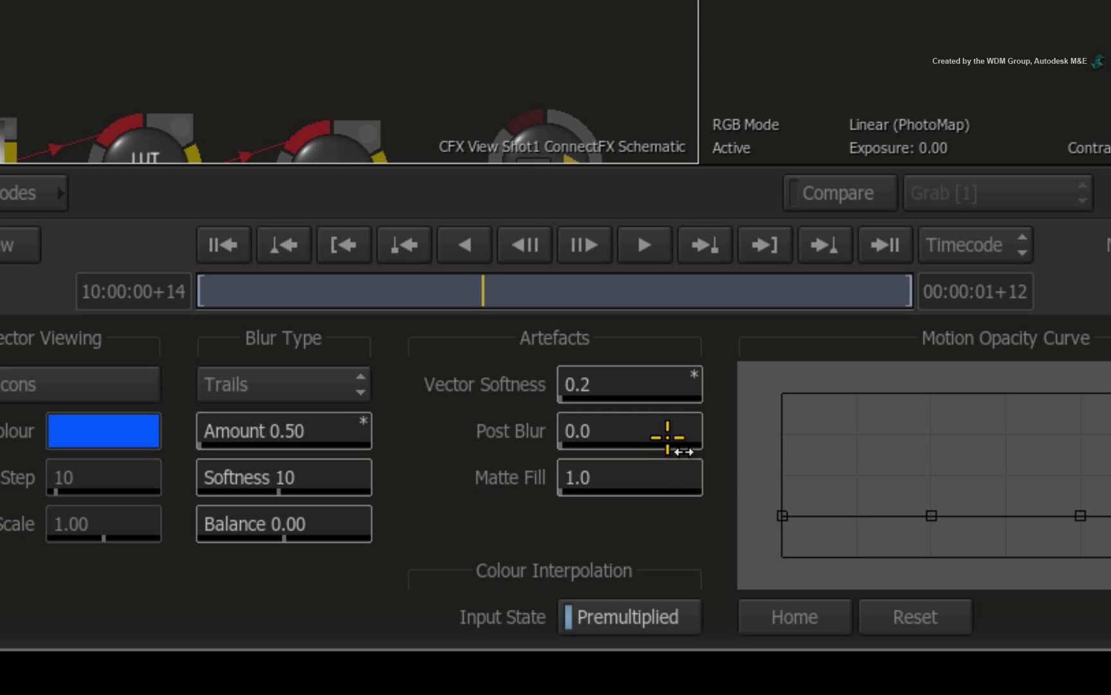
{"action": "mouse_move", "coordinate": [665, 440]}
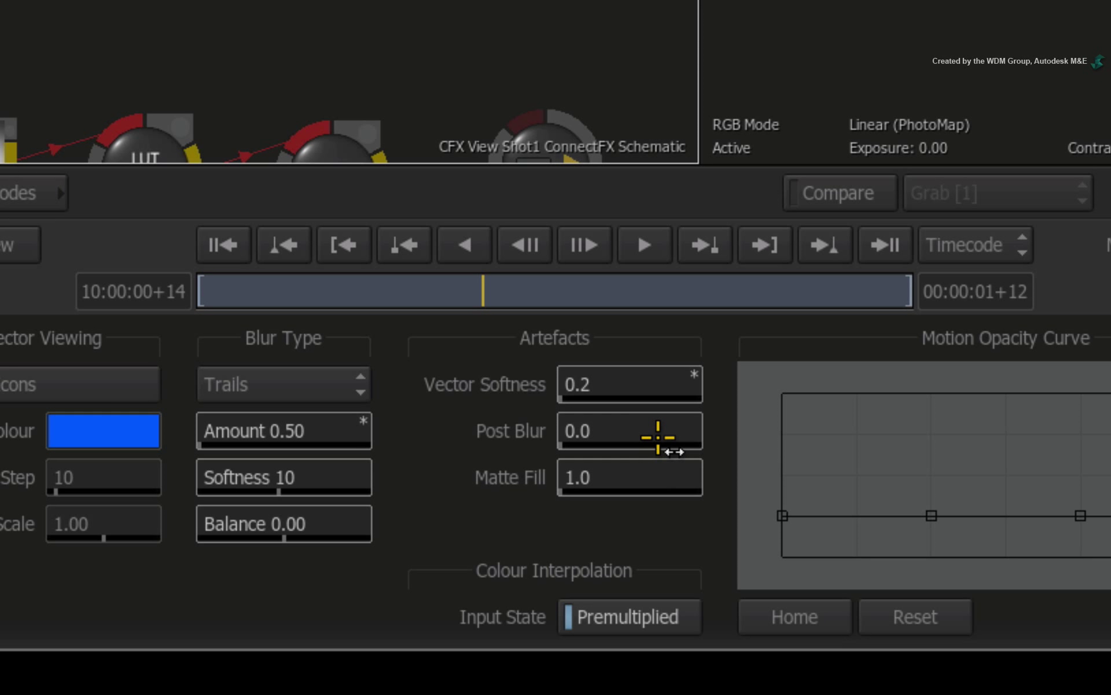
{"action": "mouse_move", "coordinate": [655, 433]}
{"action": "type", "text": "0.5"}
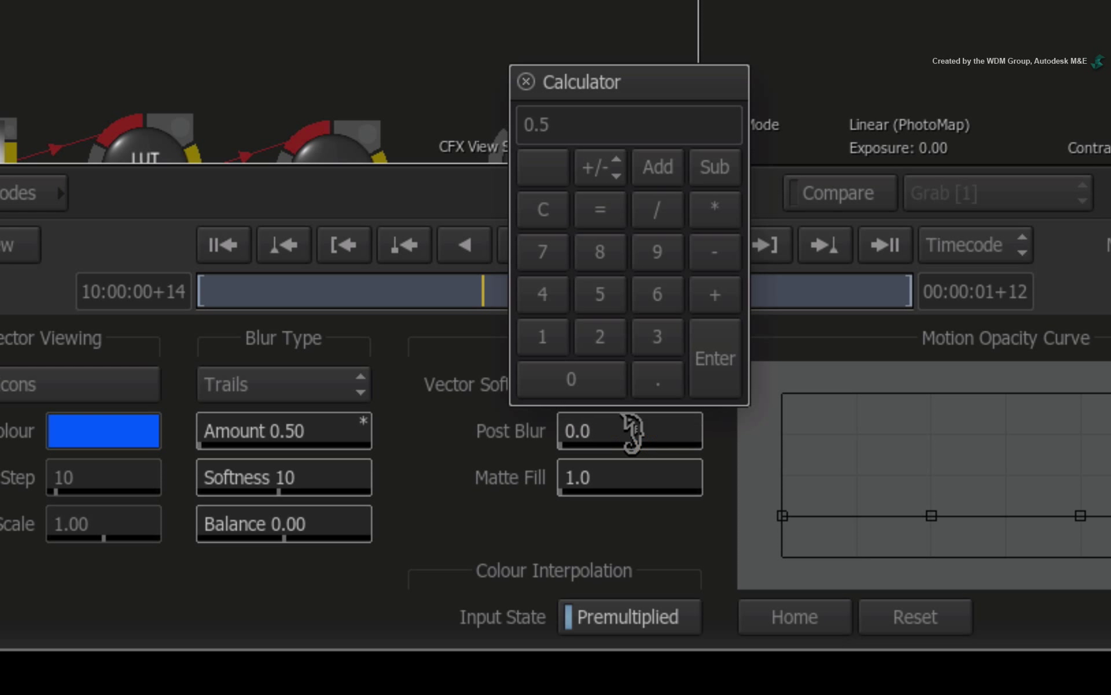
{"action": "left_click", "coordinate": [714, 357]}
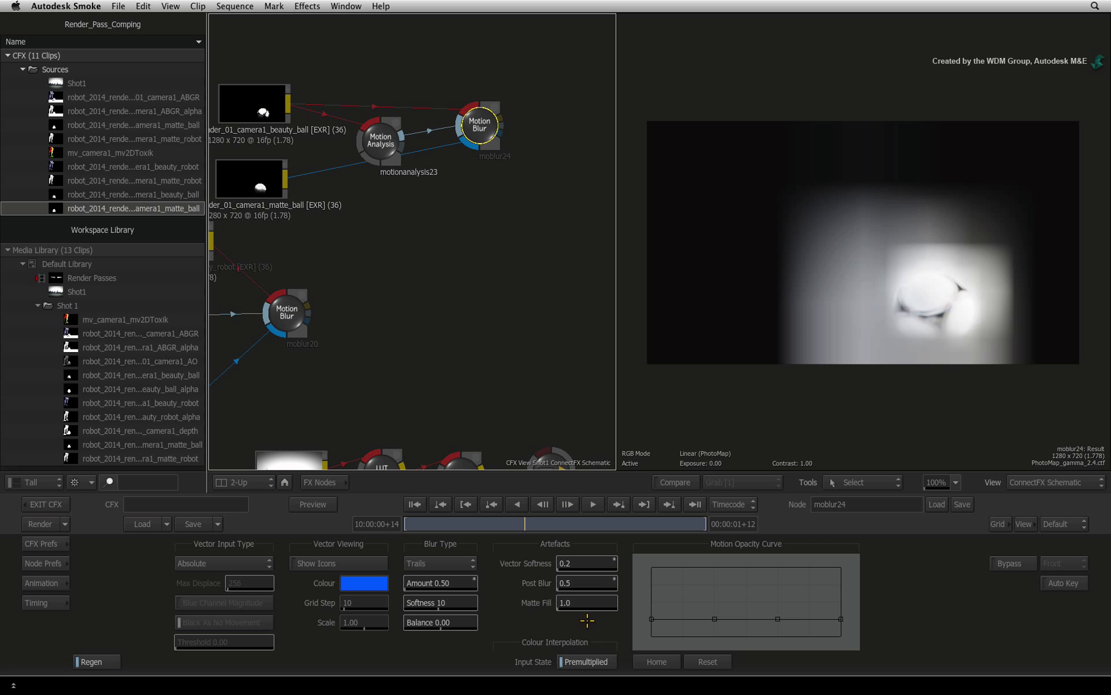
{"action": "mouse_move", "coordinate": [602, 613]}
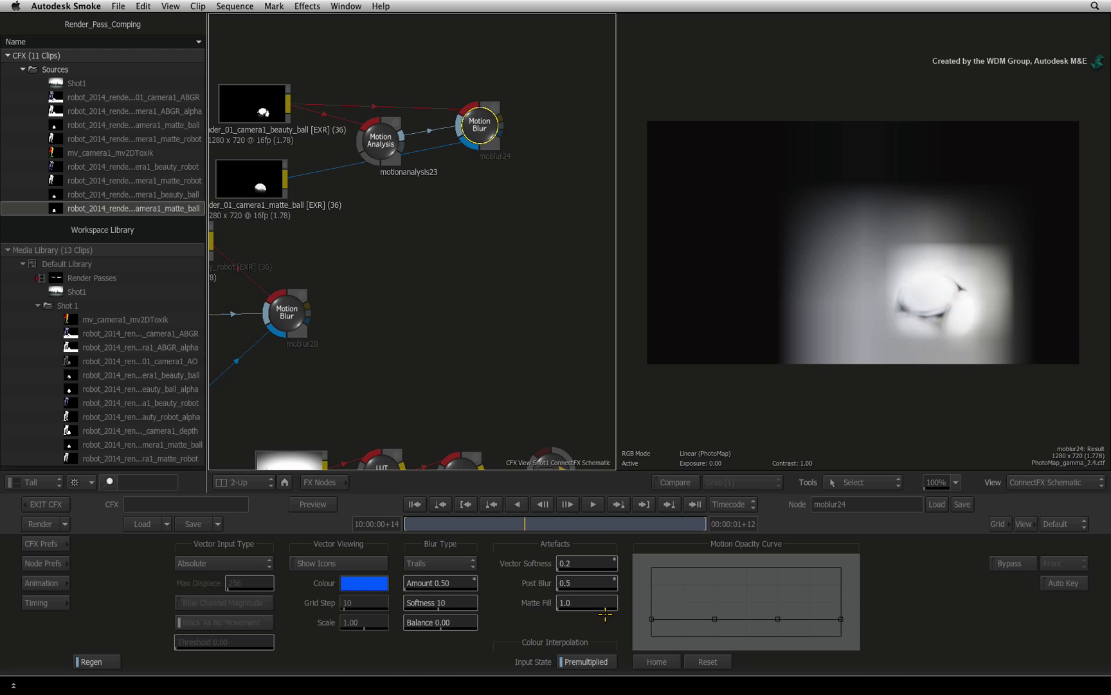
{"action": "key", "text": "f4"}
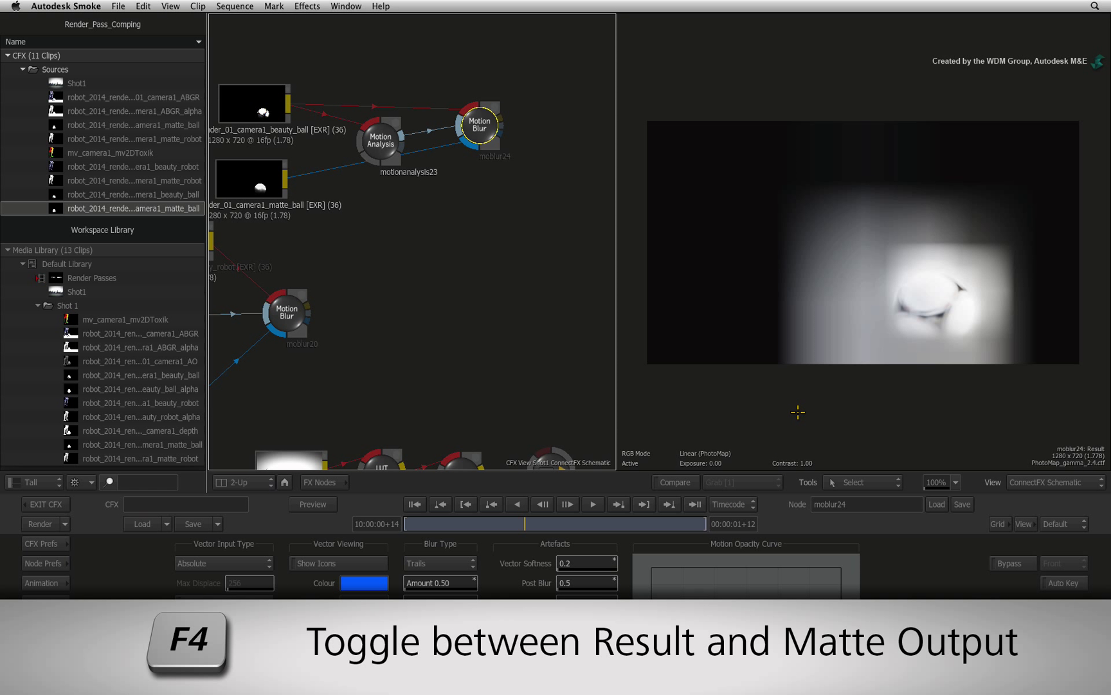
{"action": "key", "text": "F4"}
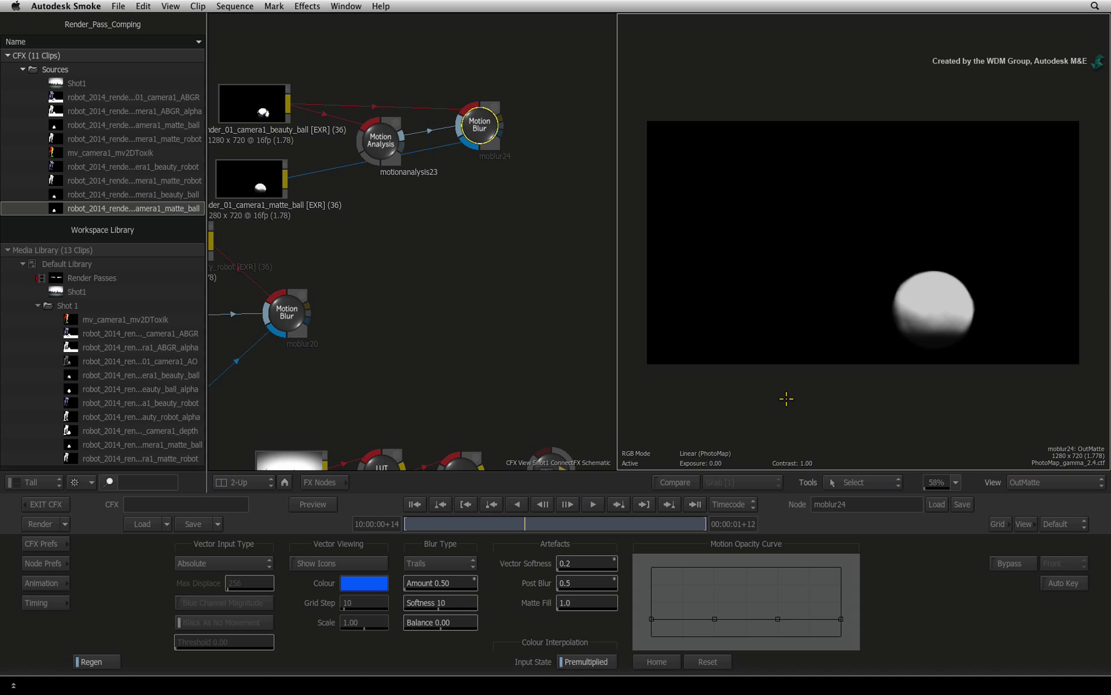
{"action": "key", "text": "f4"}
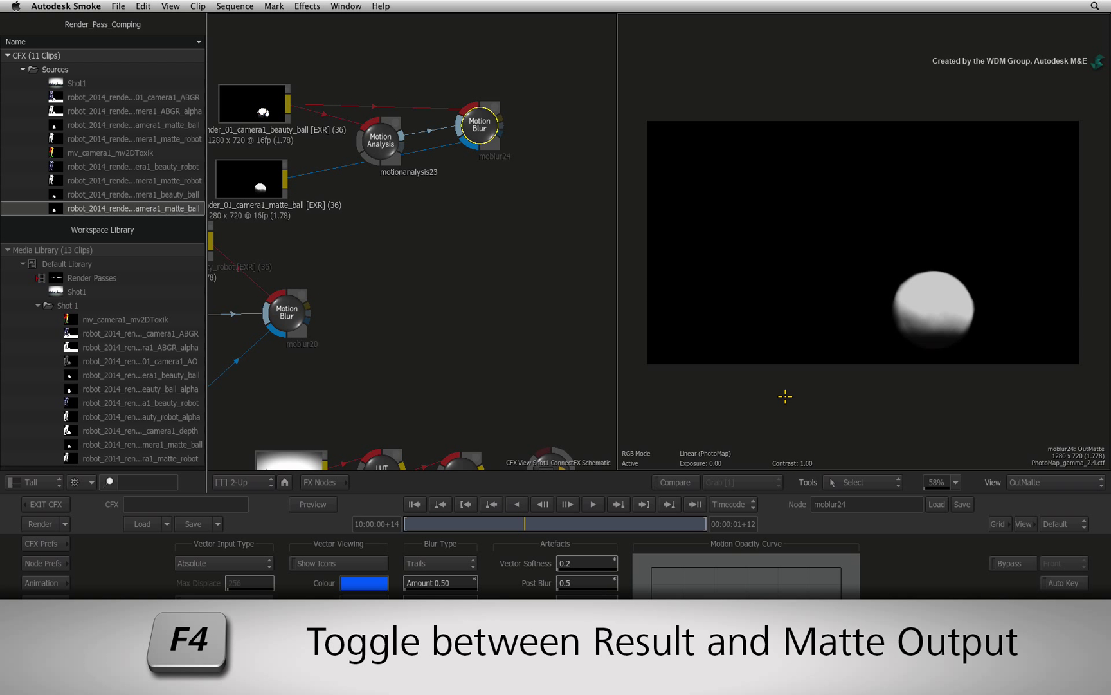
{"action": "key", "text": "f4"}
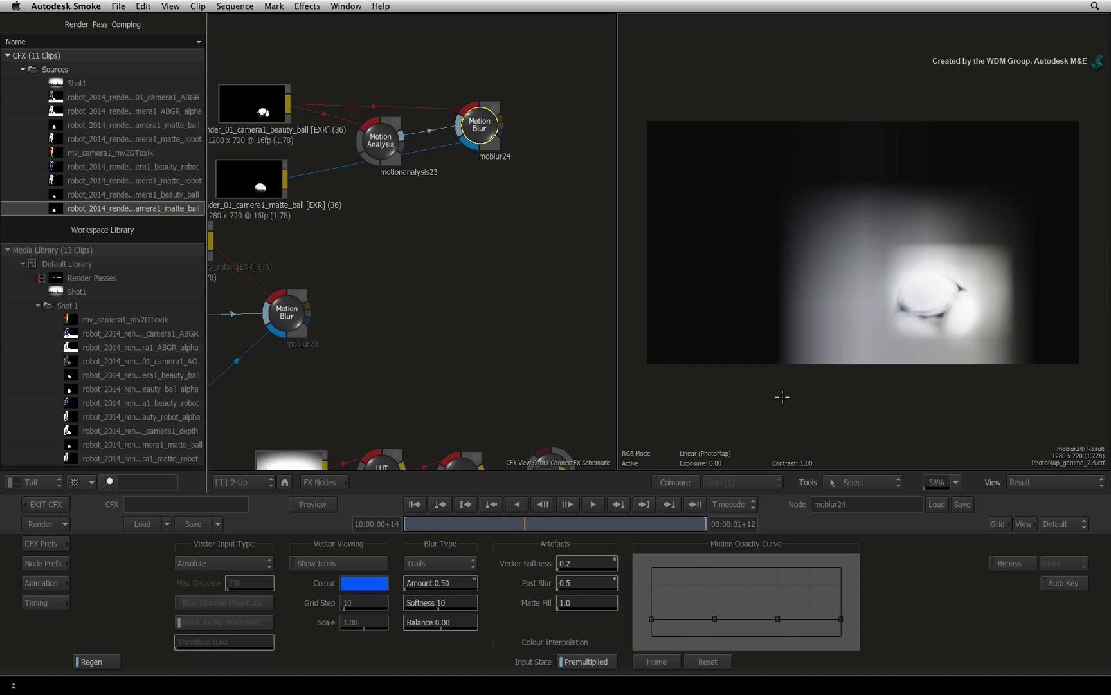
{"action": "mouse_move", "coordinate": [587, 493]}
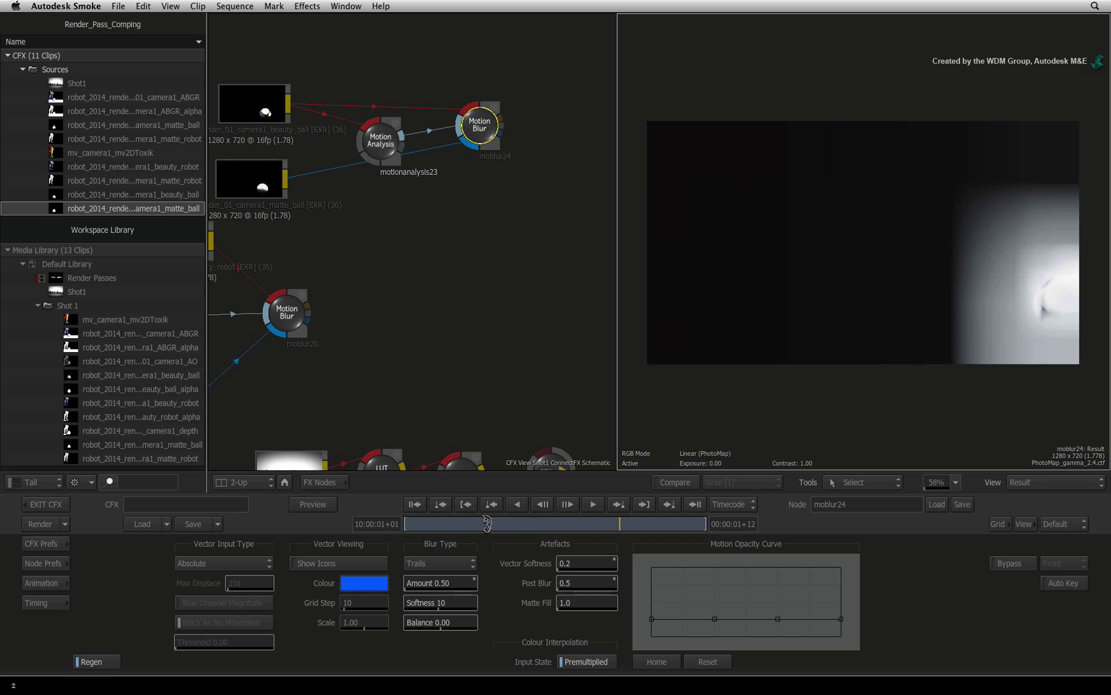
Scrub back to the shot's first frame, 10:00:00+00, to check the blurred football
{"action": "left_click", "coordinate": [413, 505]}
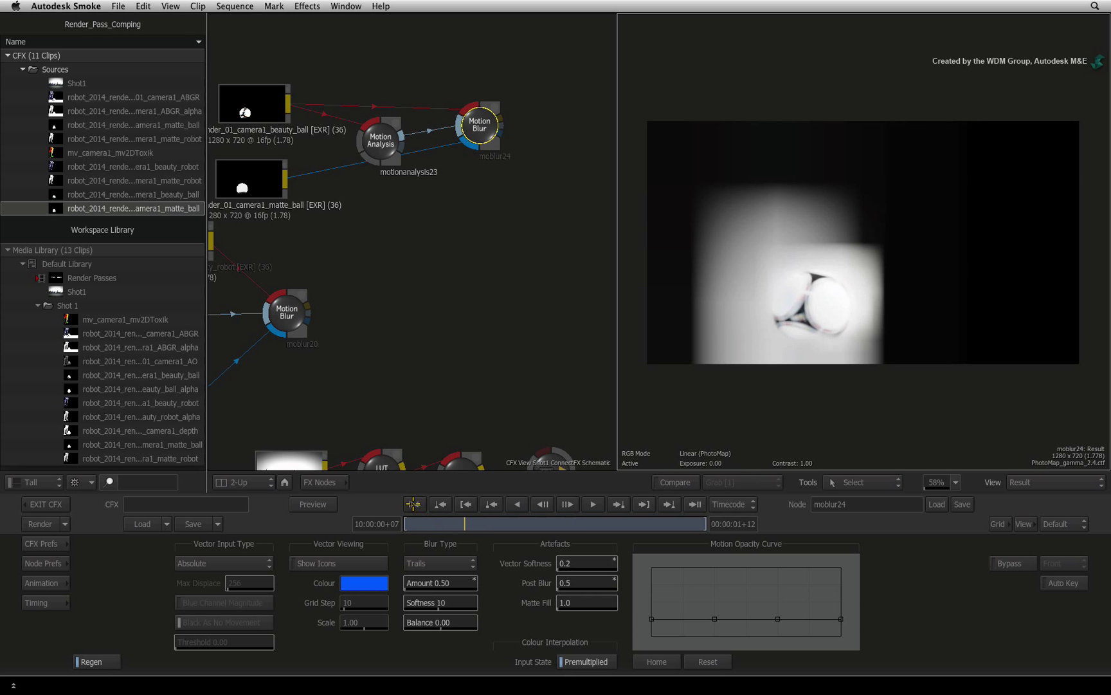
{"action": "left_click", "coordinate": [412, 504]}
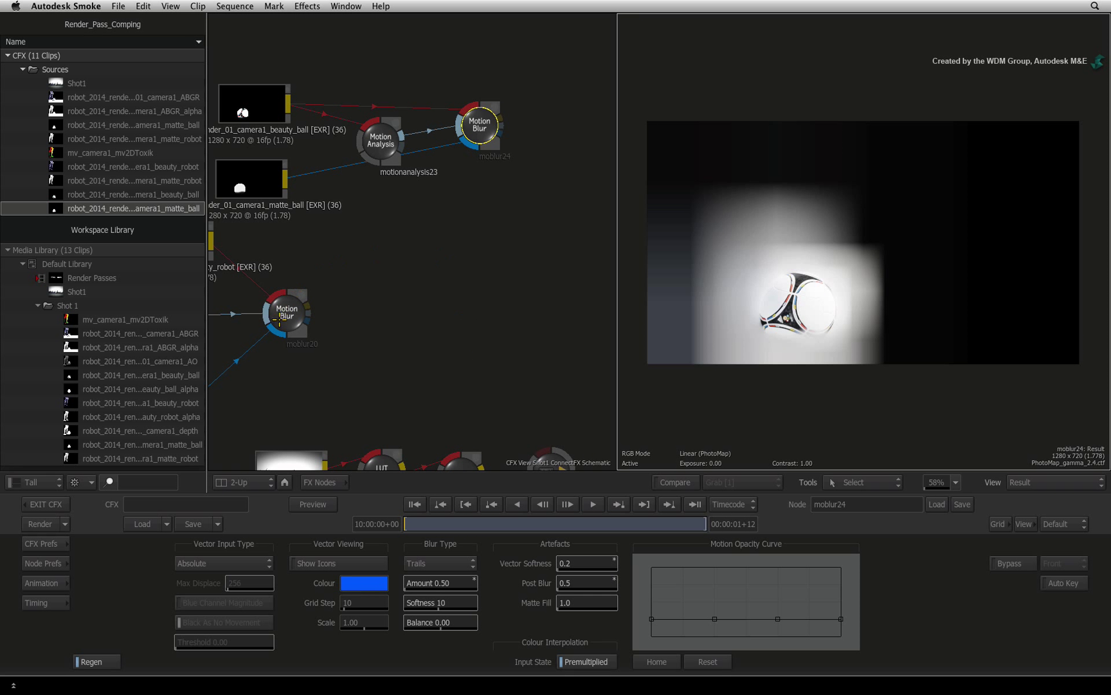